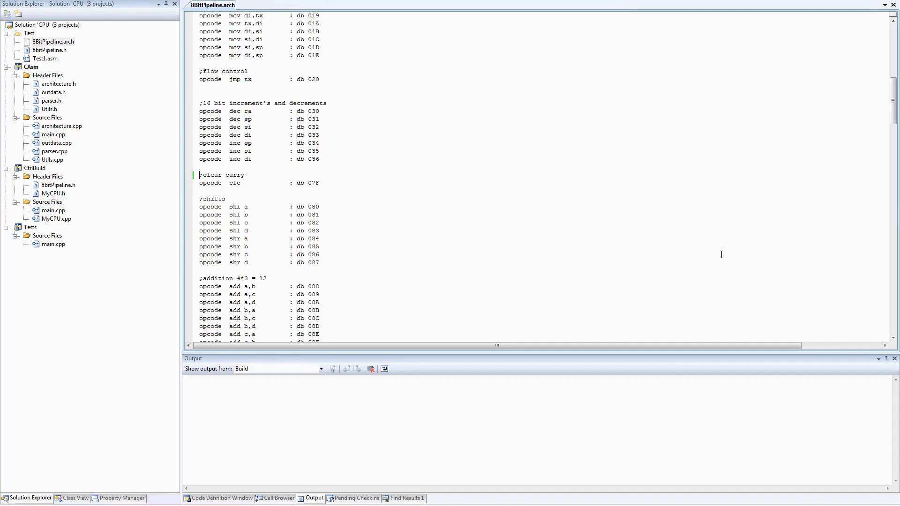
# - Add blank lines after the inc di block and start an 'opcode mov' stub in 8BitPipeline.arch
pyautogui.press('Enter')
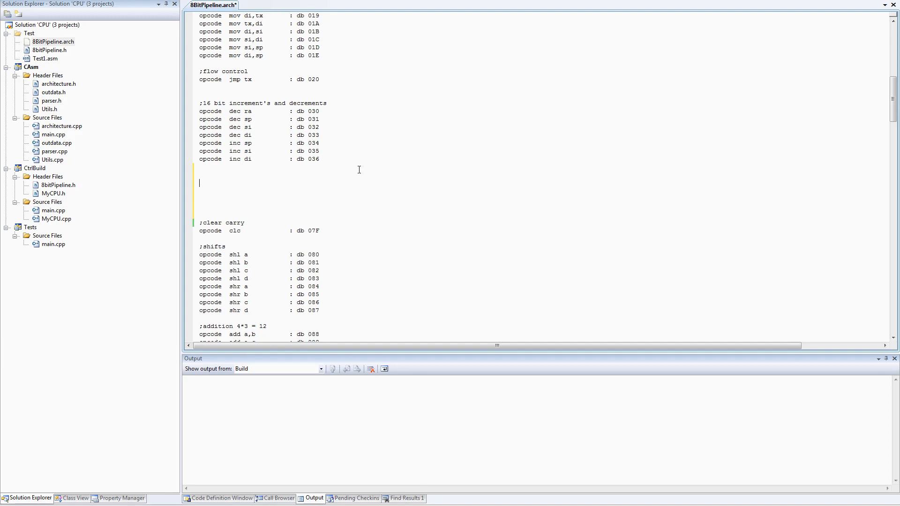
pyautogui.write('opcode  mov')
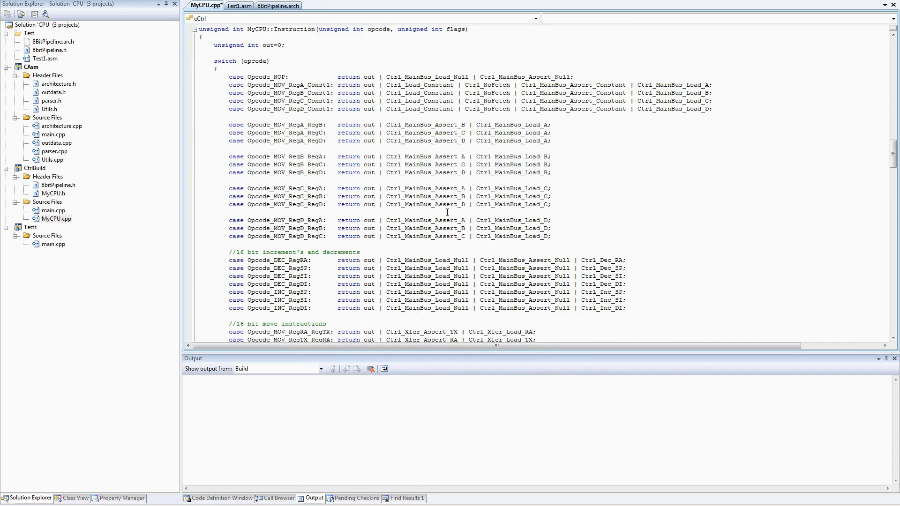
# - Initialize the Instruction control output to Ctrl_Address_PC instead of zero
pyautogui.scroll(-3)
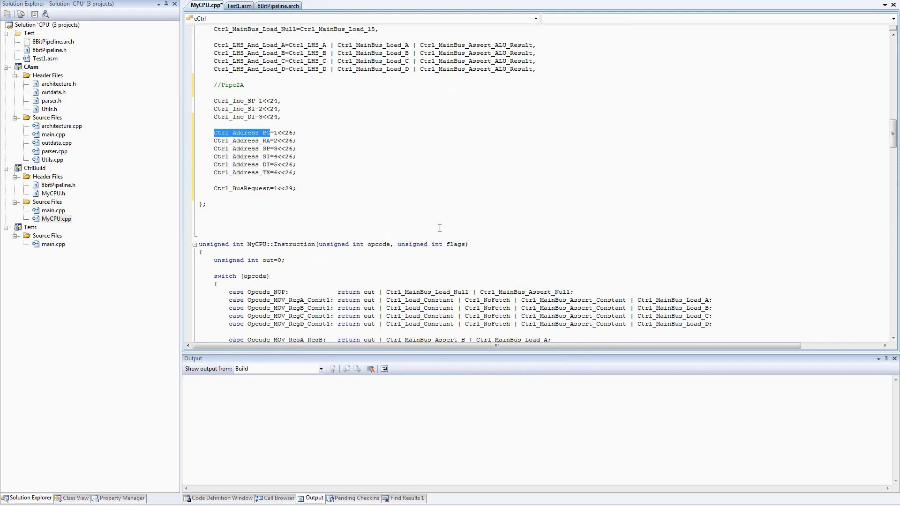
pyautogui.scroll(-3)
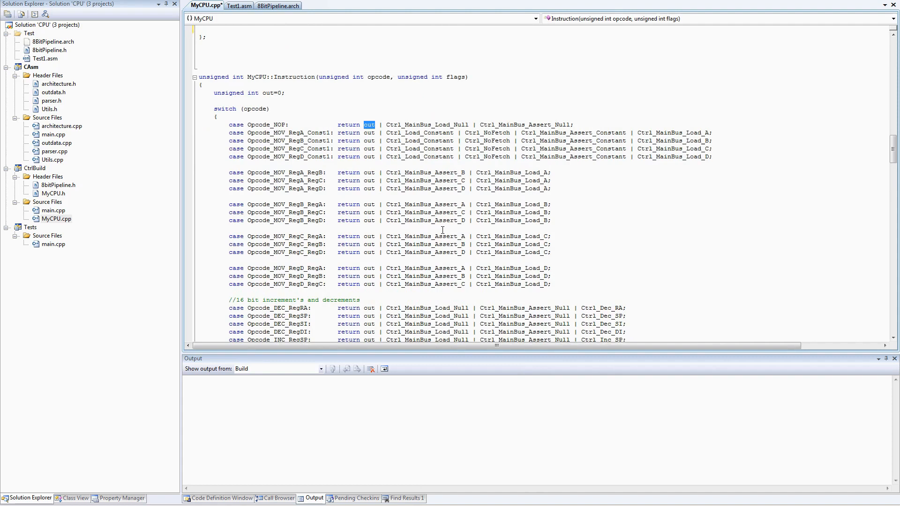
pyautogui.write('=Ctrl_Address_PC')
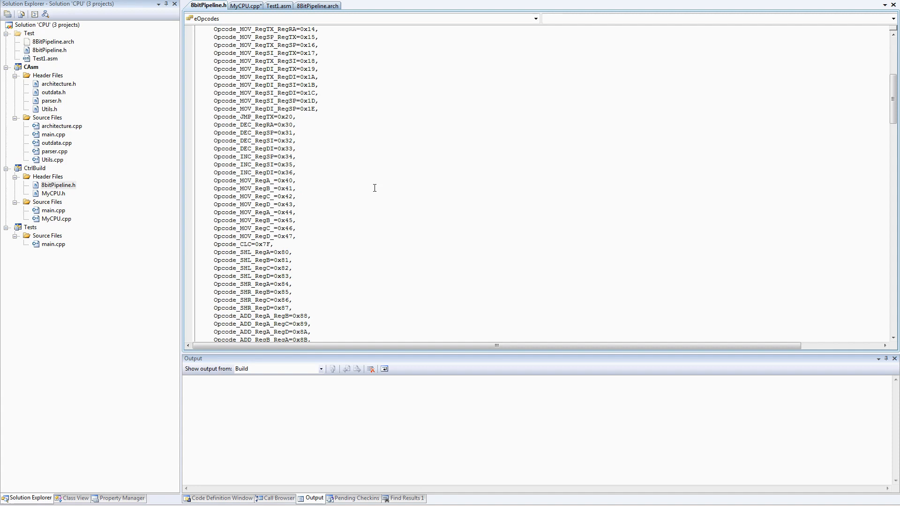
pyautogui.moveTo(266, 156)
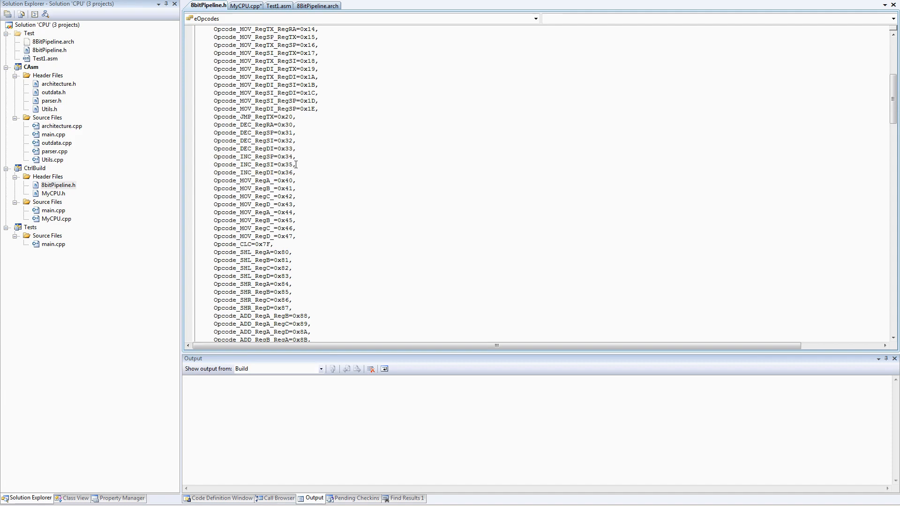
# - Scroll through the eOpcodes enum in 8bitPipeline.h
pyautogui.scroll(-3)
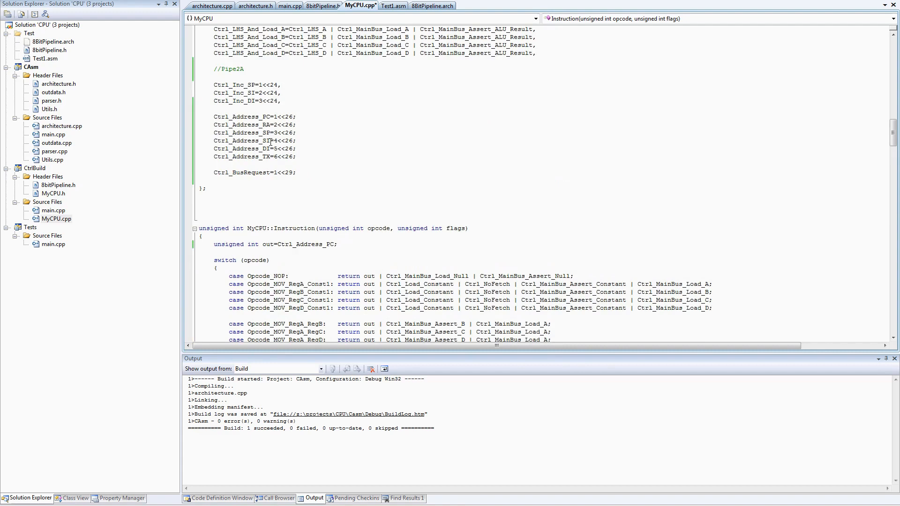
# - Scroll to the increment cases in MyCPU.cpp where the Memory Reads cases go
pyautogui.scroll(-3)
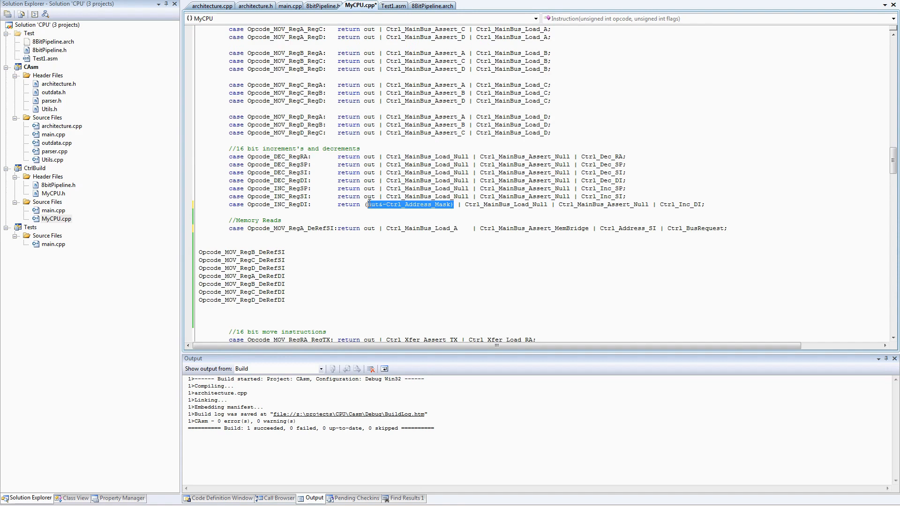
pyautogui.moveTo(501, 228)
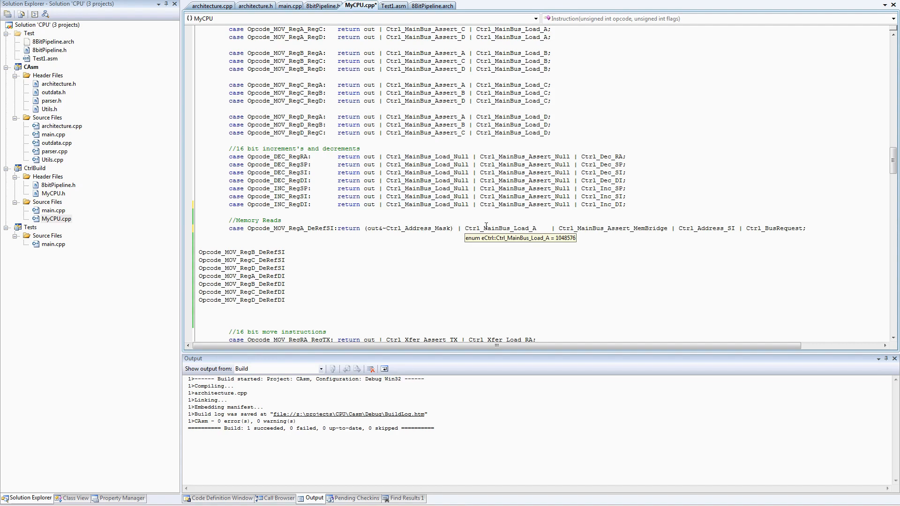